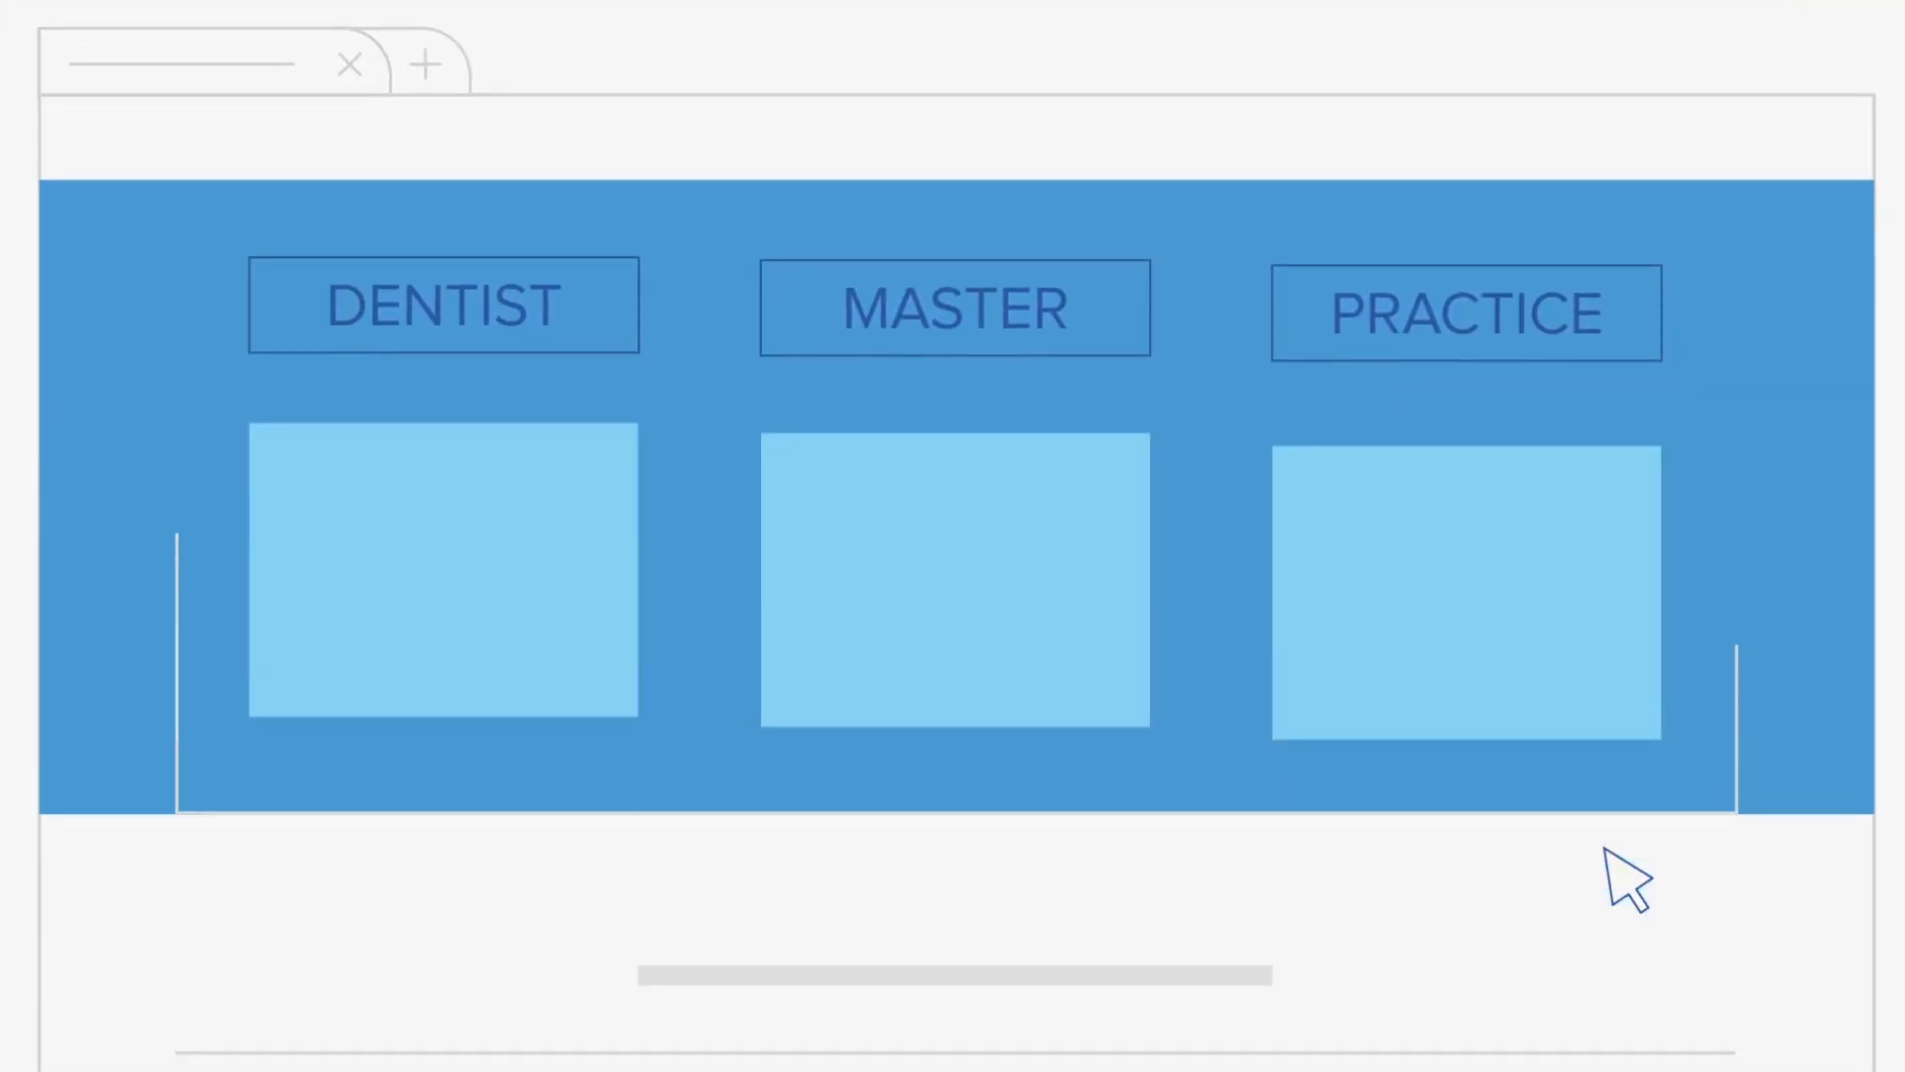
left_click(427, 66)
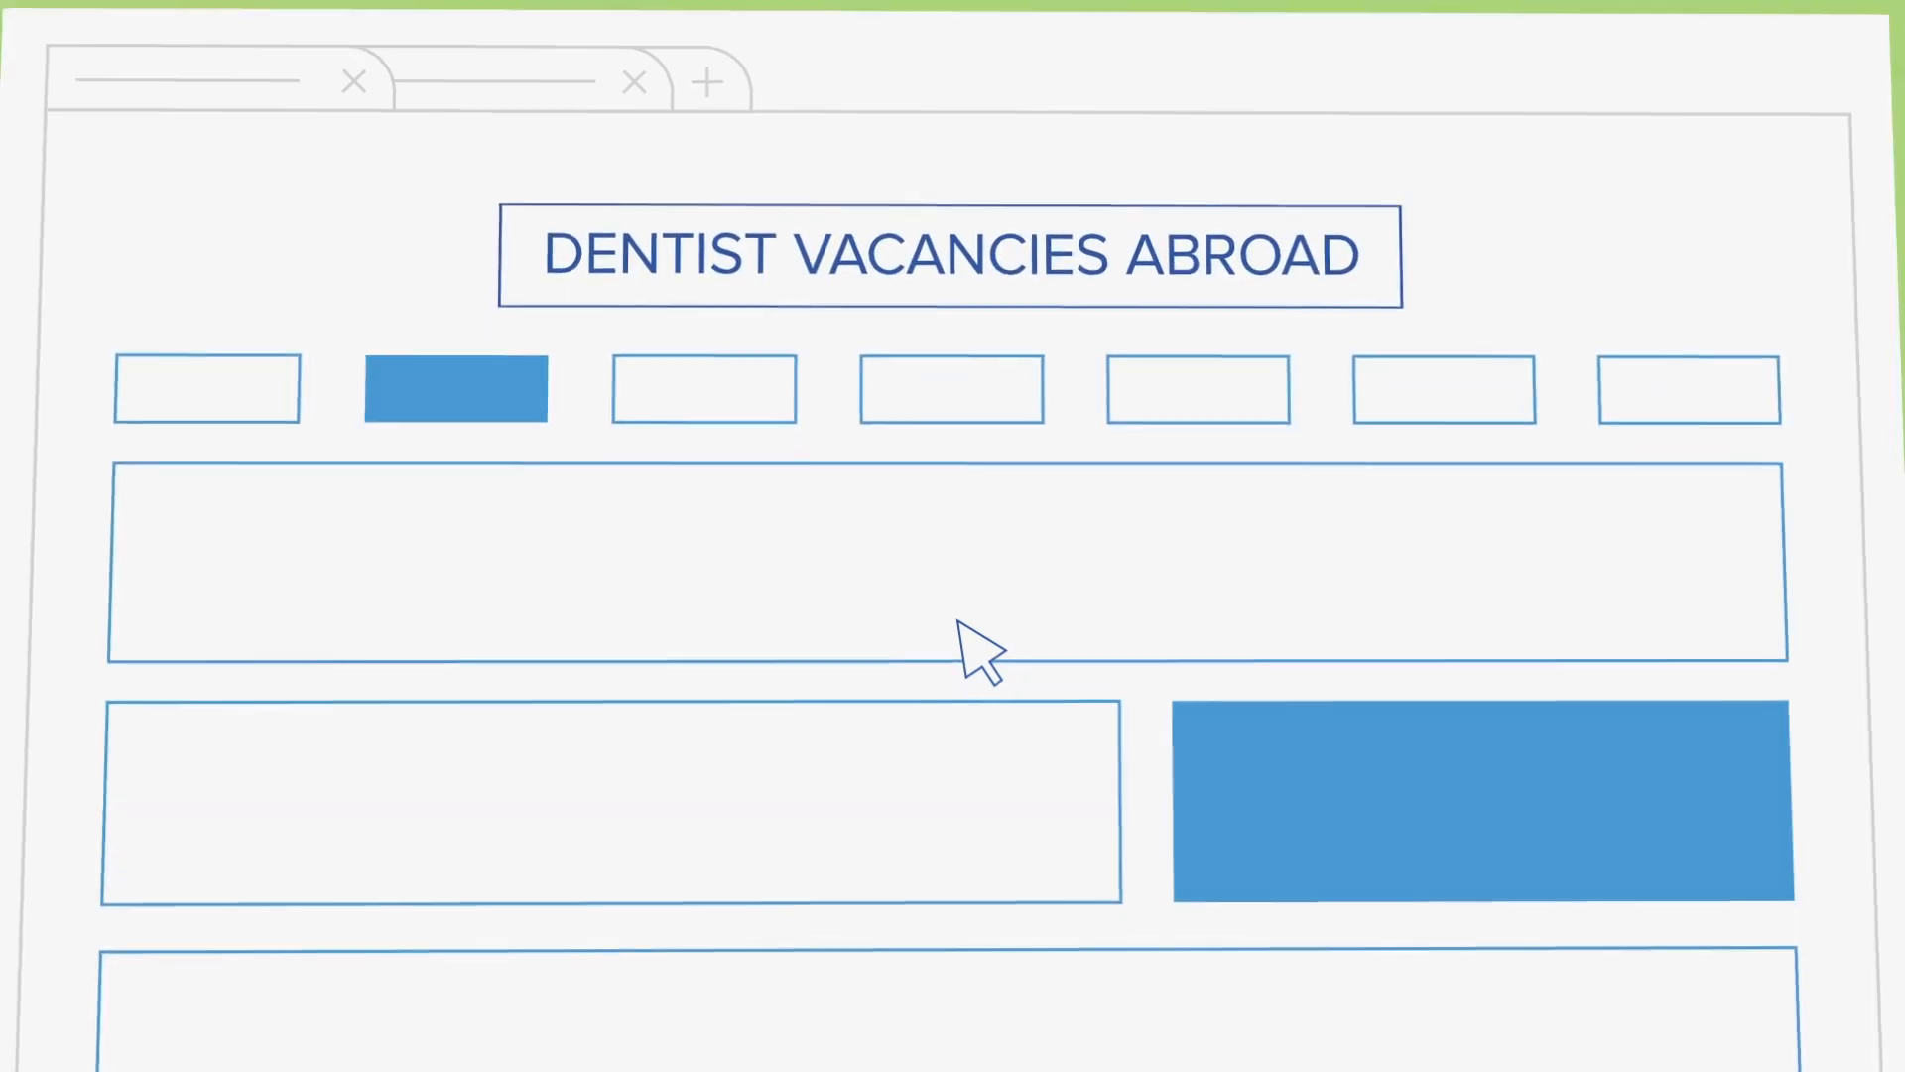